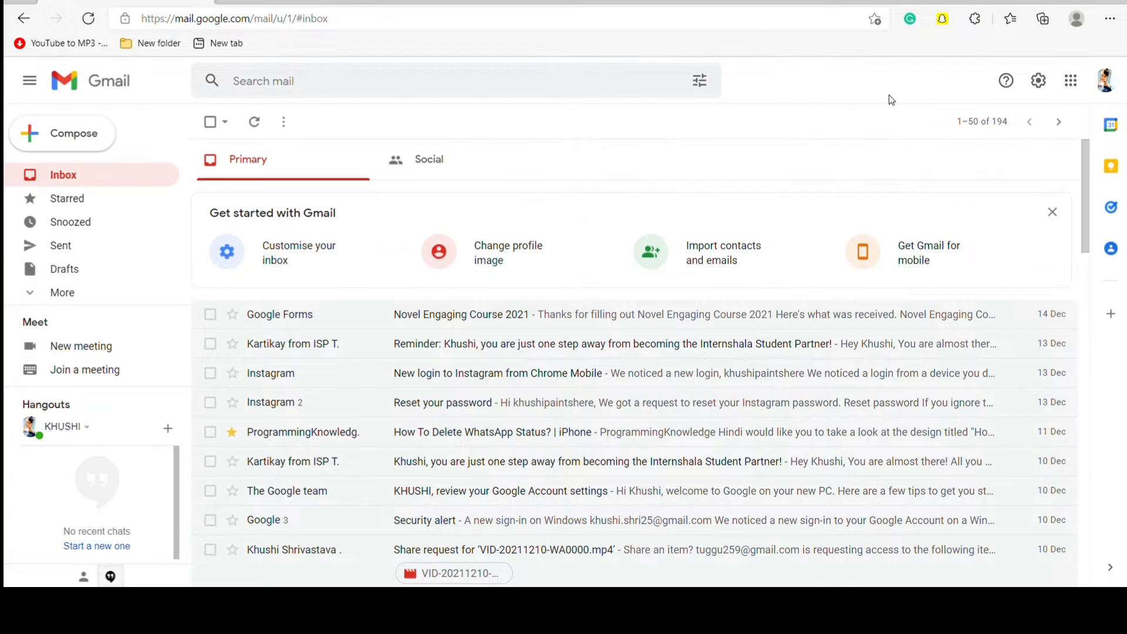
{"action": "mouse_move", "coordinate": [928, 100]}
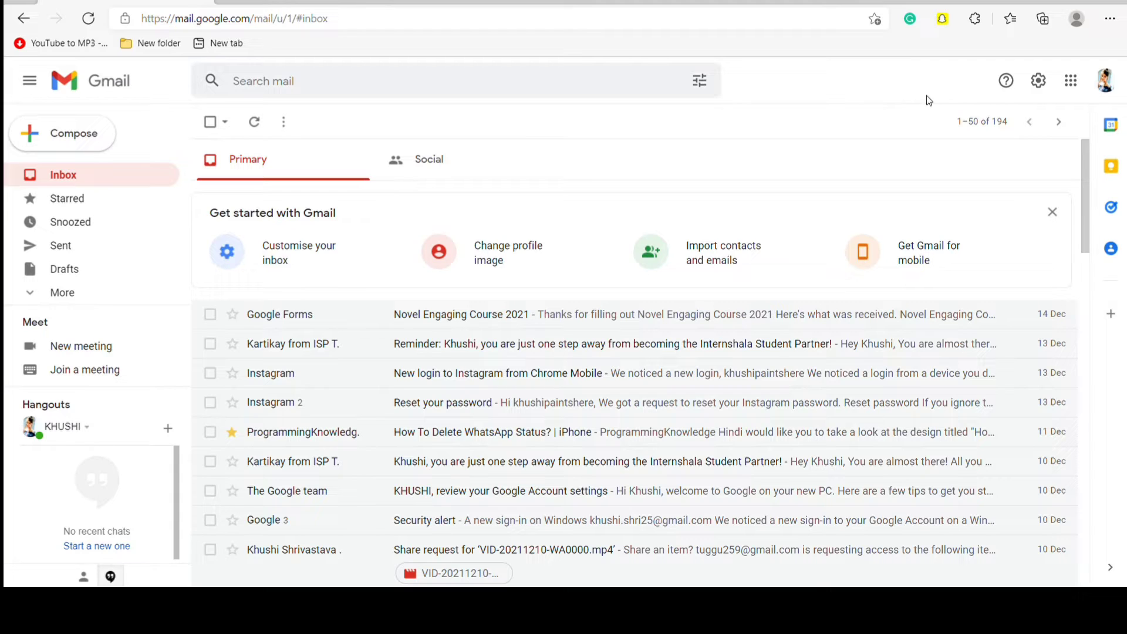
{"action": "mouse_move", "coordinate": [1038, 80]}
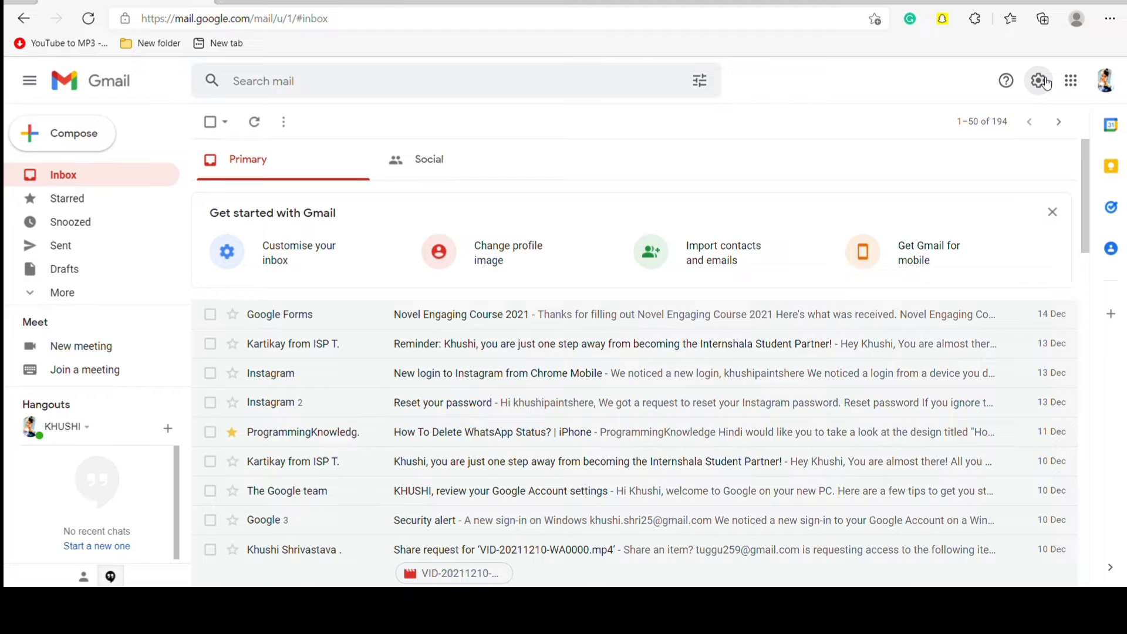
- Open Gmail's quick settings from the gear icon and choose See all settings
{"action": "left_click", "coordinate": [1038, 80]}
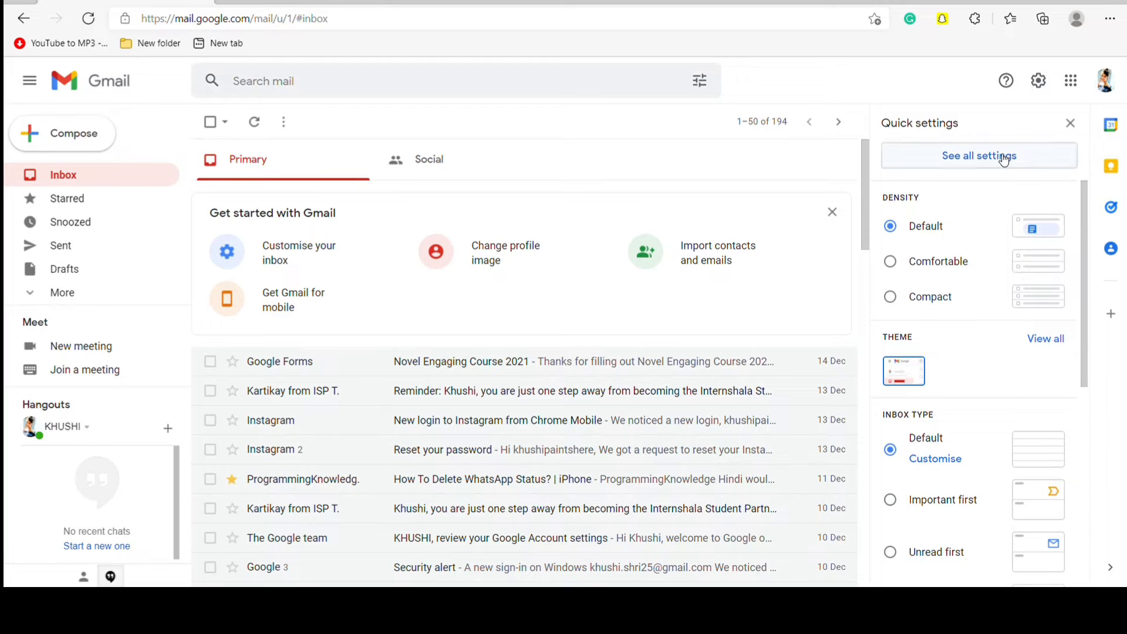
{"action": "left_click", "coordinate": [979, 155]}
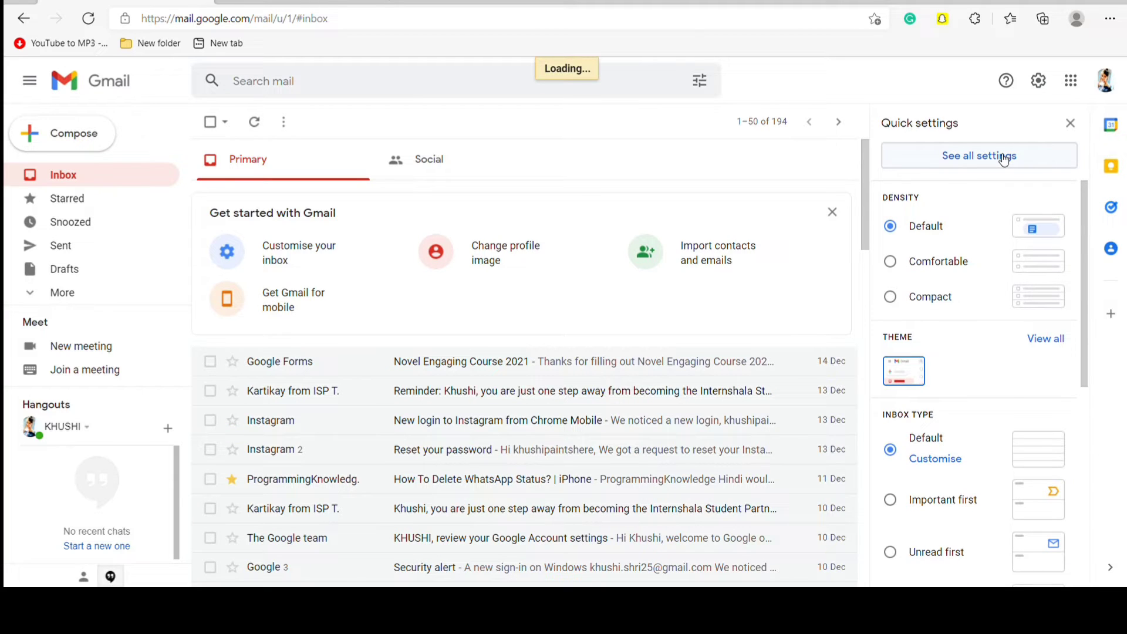
- On the General tab, change the Undo Send cancellation period from 5 to 20 seconds
{"action": "left_click", "coordinate": [979, 155]}
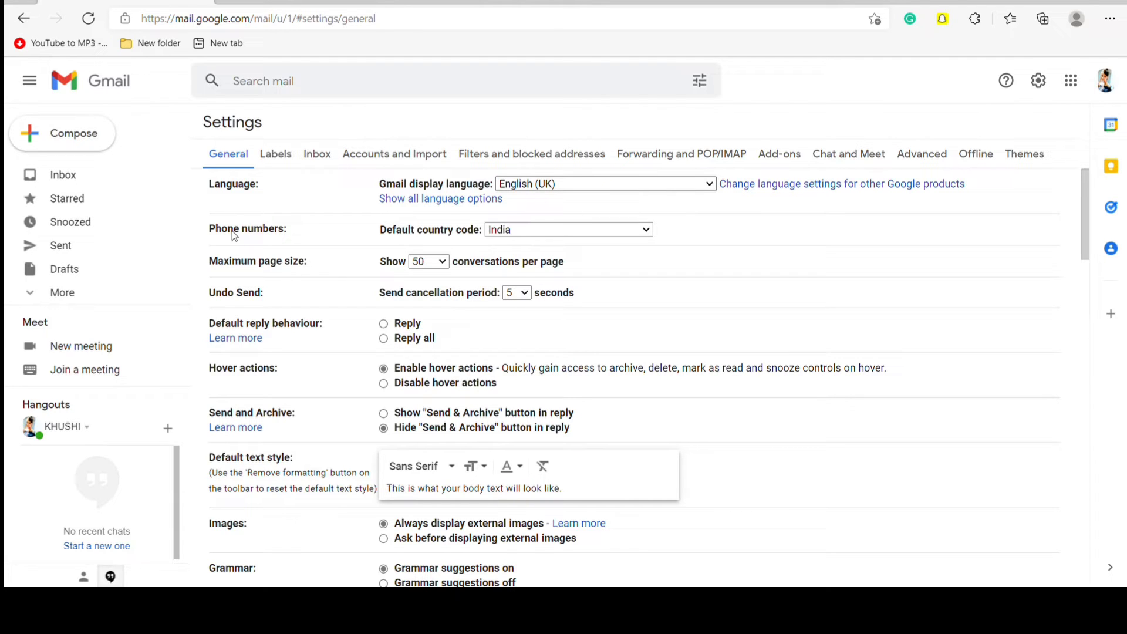
{"action": "mouse_move", "coordinate": [219, 307]}
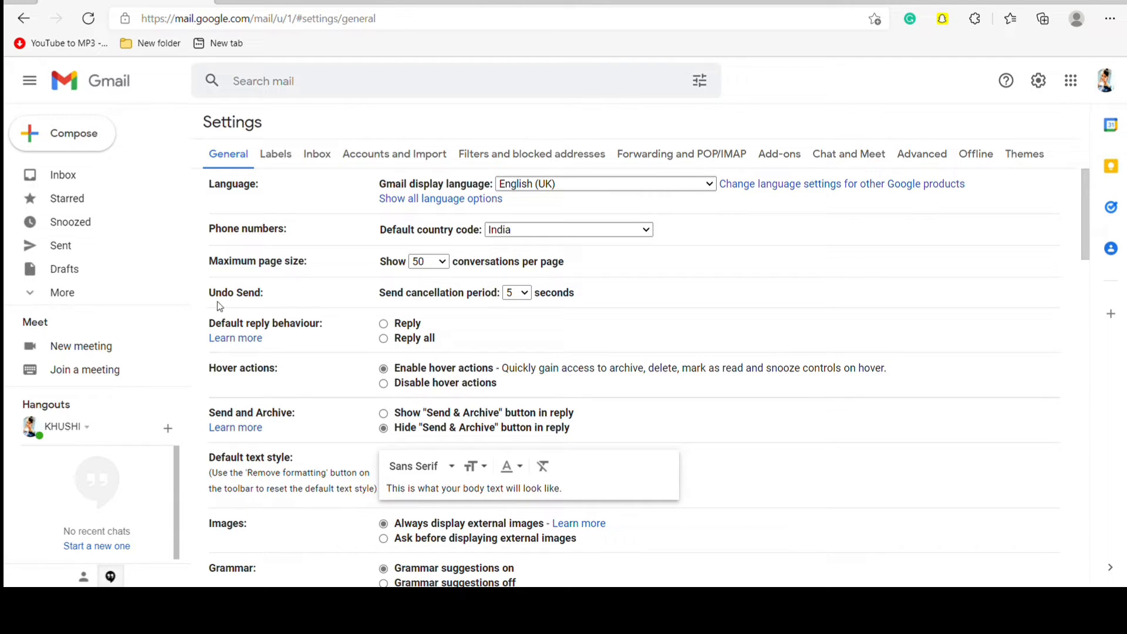
{"action": "mouse_move", "coordinate": [273, 304]}
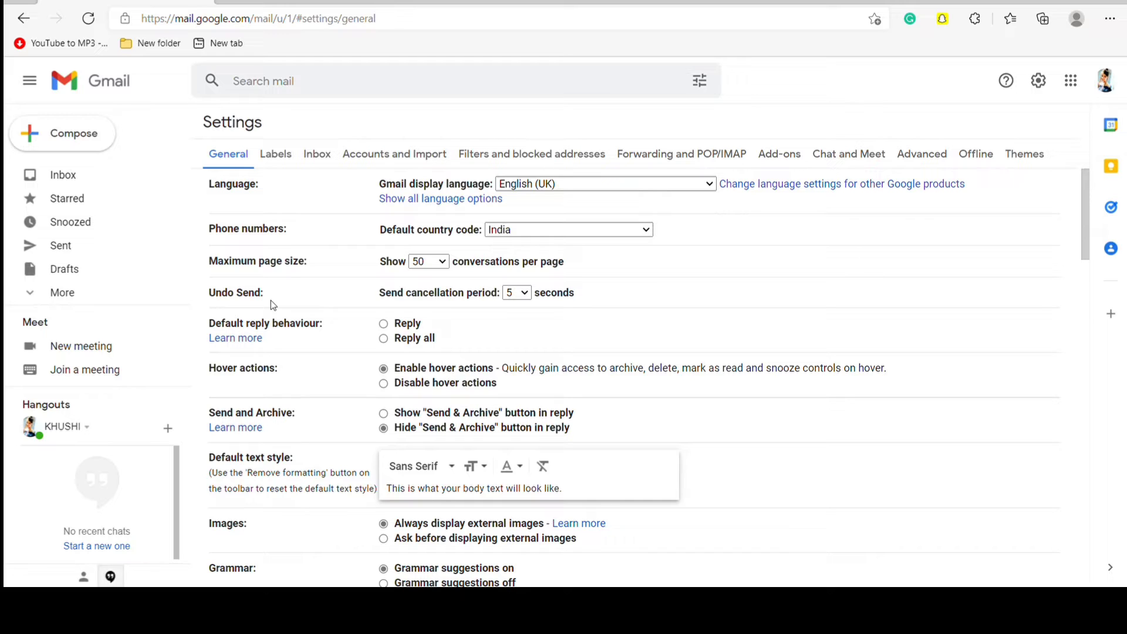
{"action": "mouse_move", "coordinate": [435, 310]}
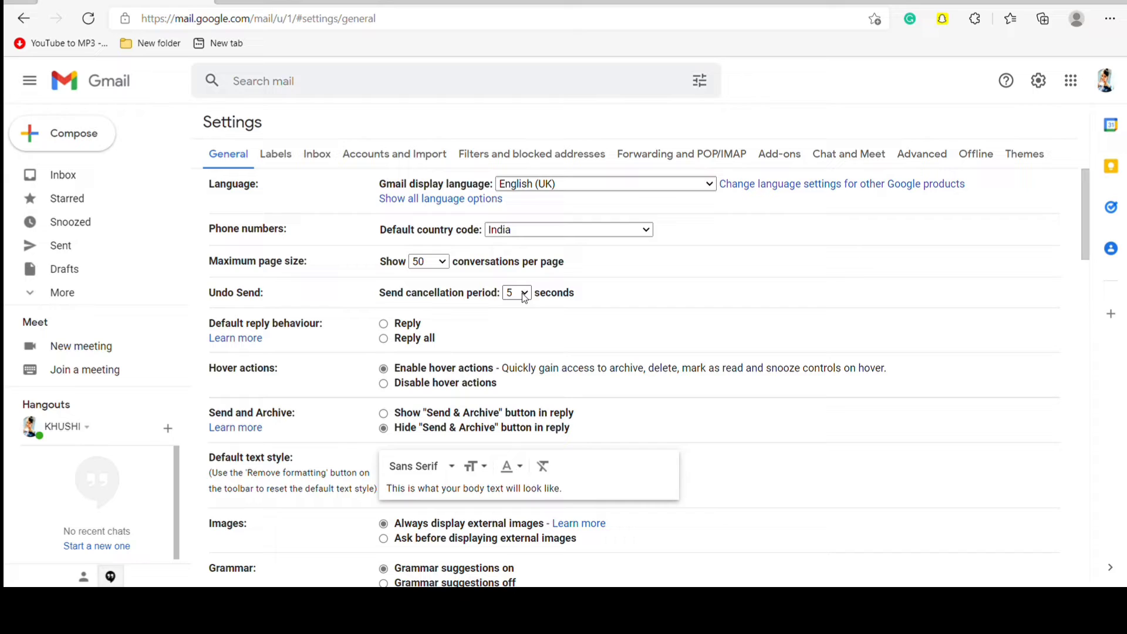
{"action": "mouse_move", "coordinate": [515, 345]}
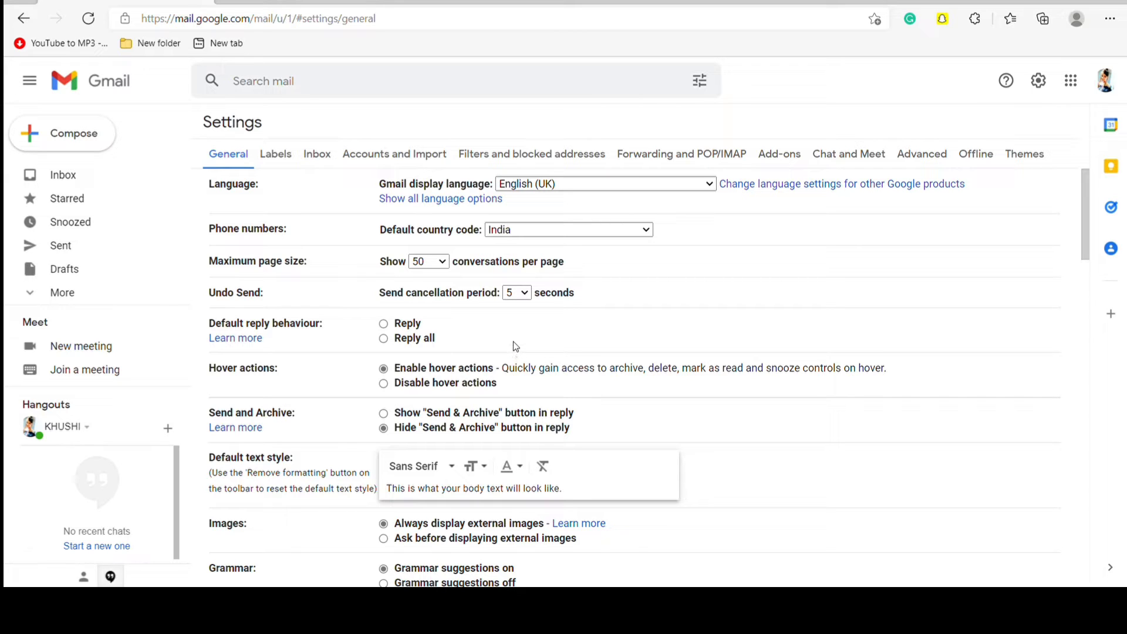
{"action": "left_click", "coordinate": [516, 292]}
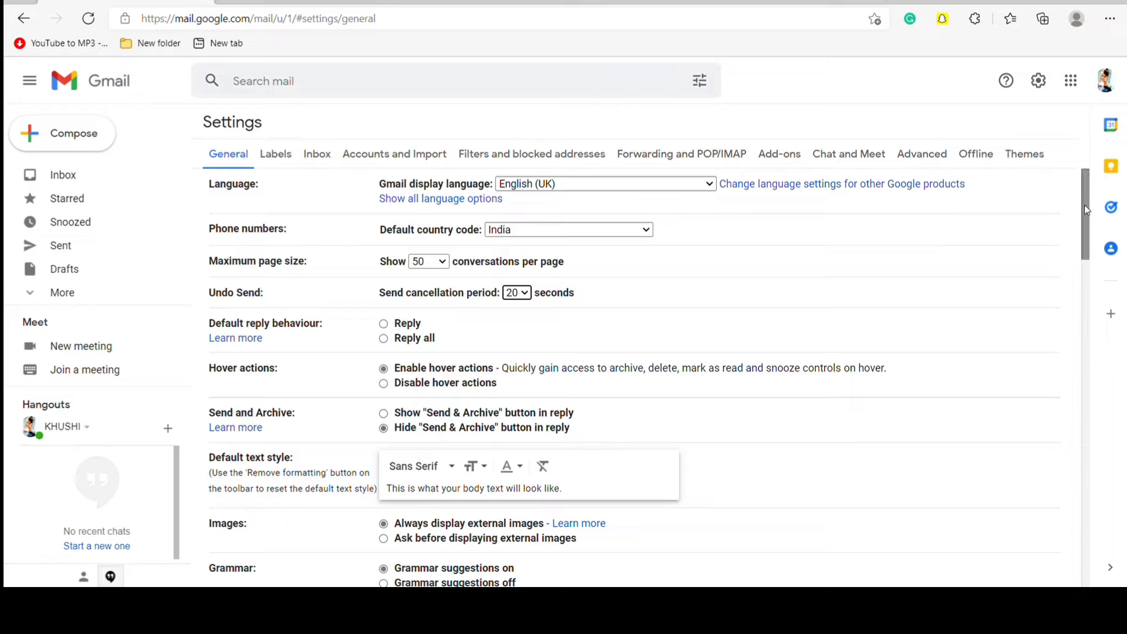
- Save the 20-second undo-send change from the bottom of General settings
{"action": "scroll", "scroll_direction": "down", "scroll_amount": 3}
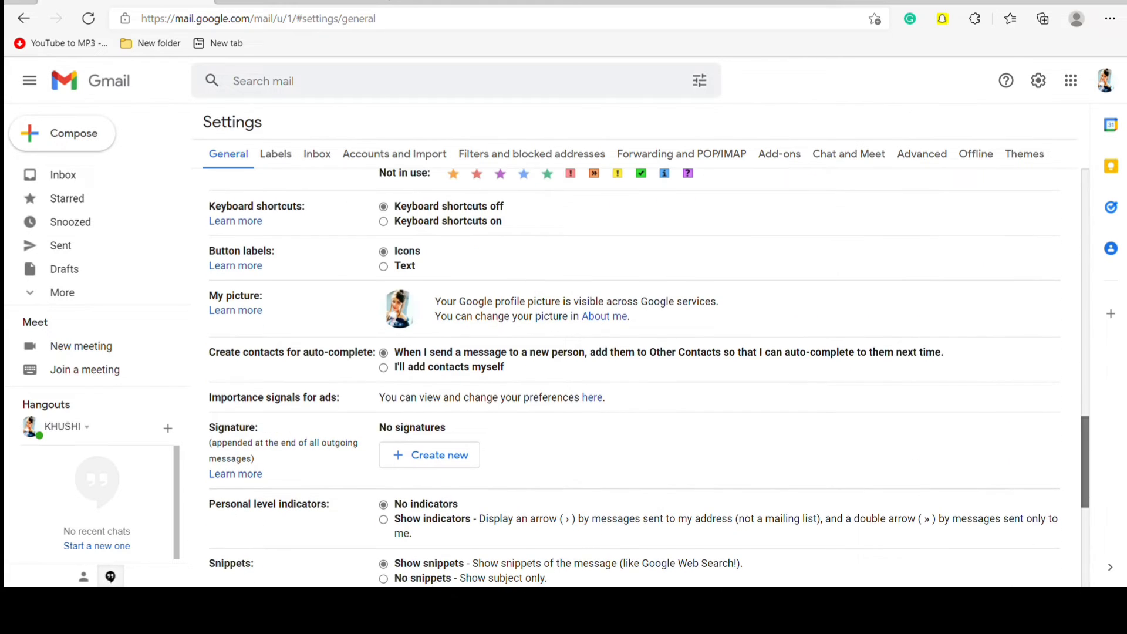
{"action": "scroll", "scroll_direction": "down", "scroll_amount": 3}
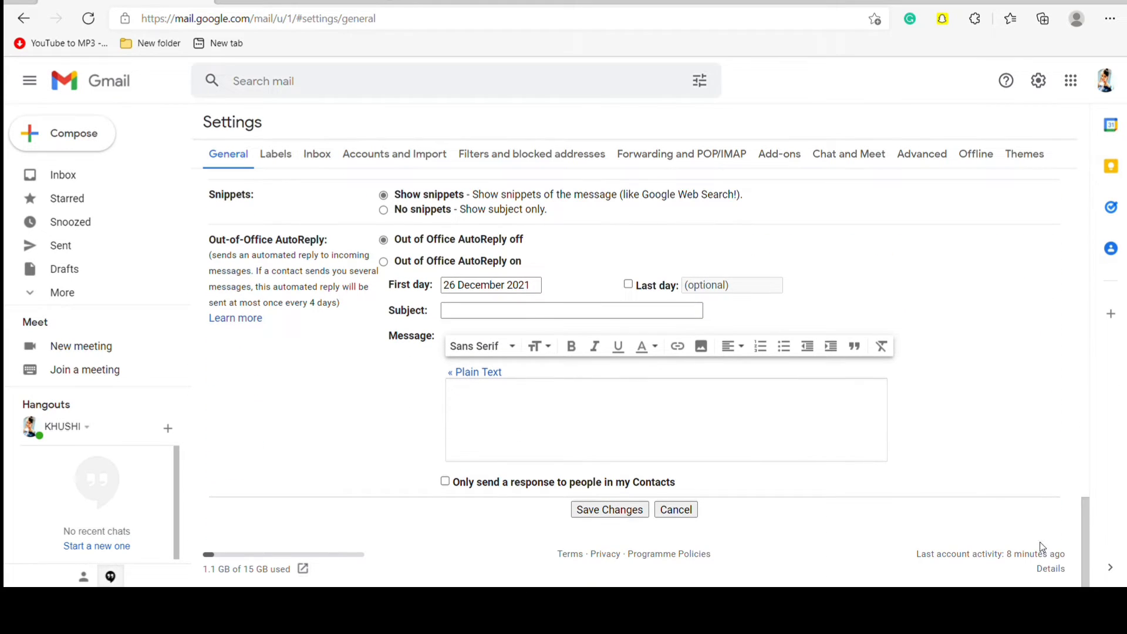
{"action": "left_click", "coordinate": [609, 509]}
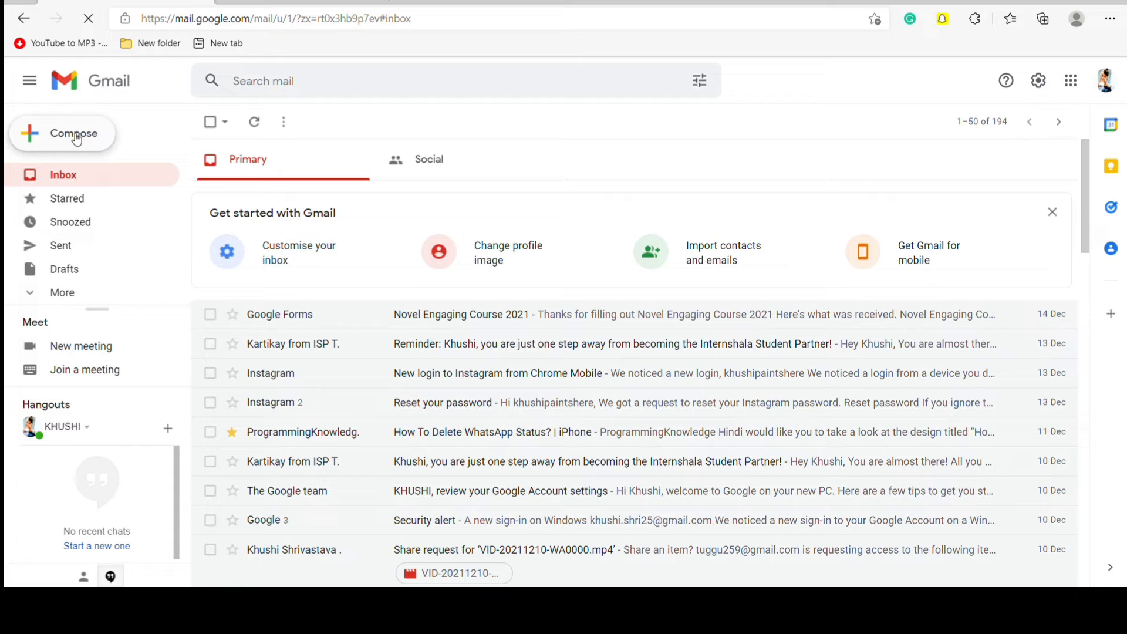
- Start a new message in full-screen view and dismiss the full-screen tip
{"action": "left_click", "coordinate": [68, 133]}
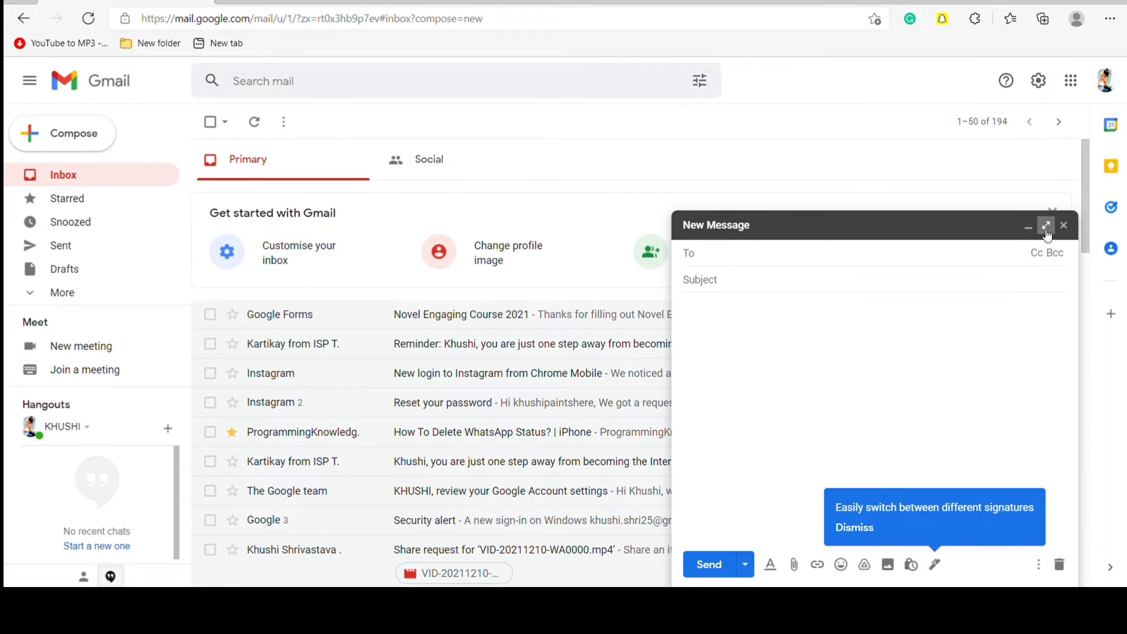
{"action": "left_click", "coordinate": [1045, 226]}
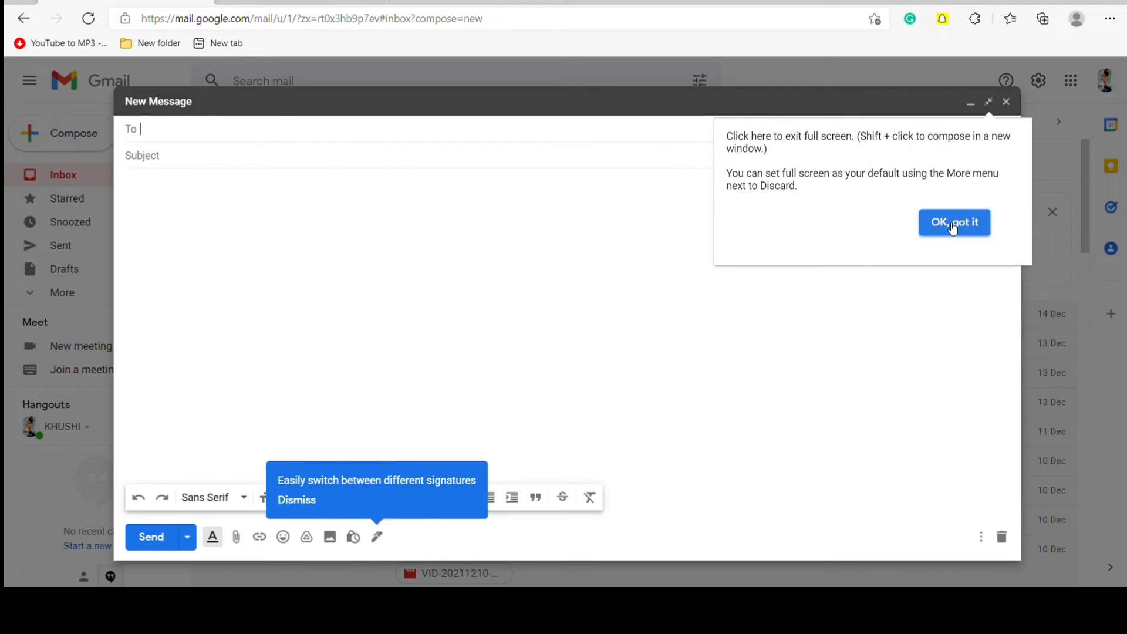
{"action": "left_click", "coordinate": [954, 223]}
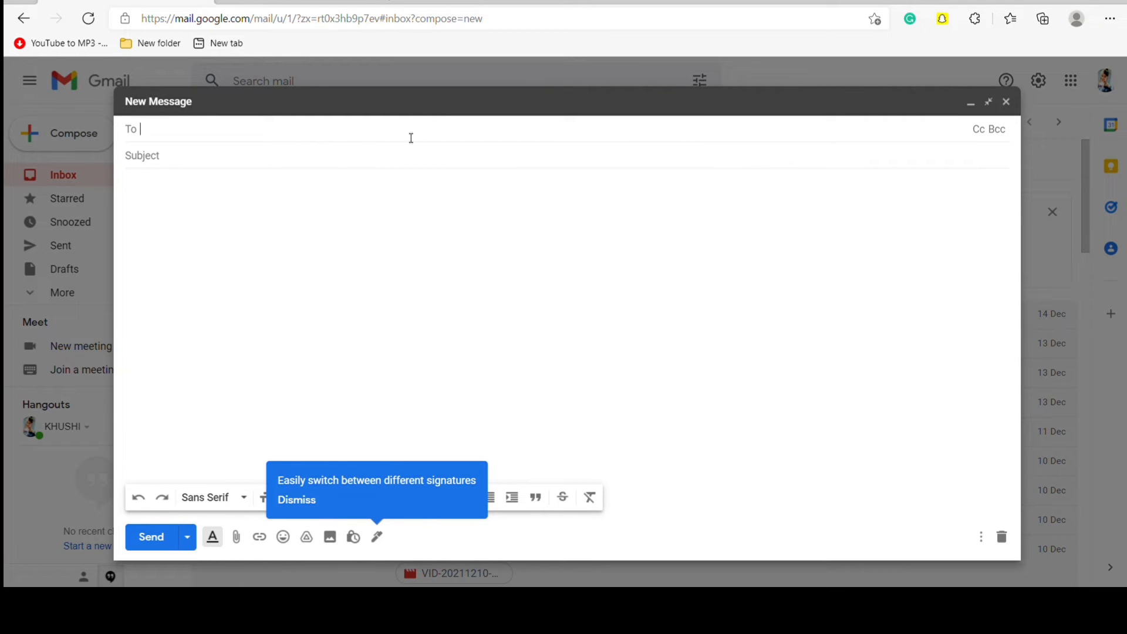
{"action": "type", "text": "tu"}
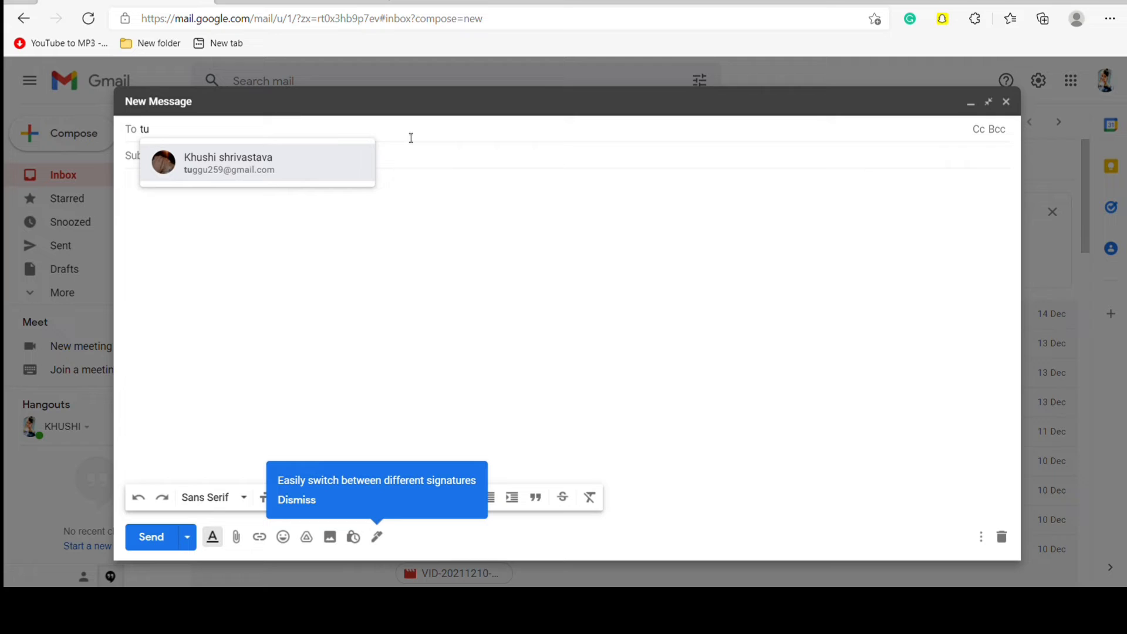
{"action": "left_click", "coordinate": [228, 163]}
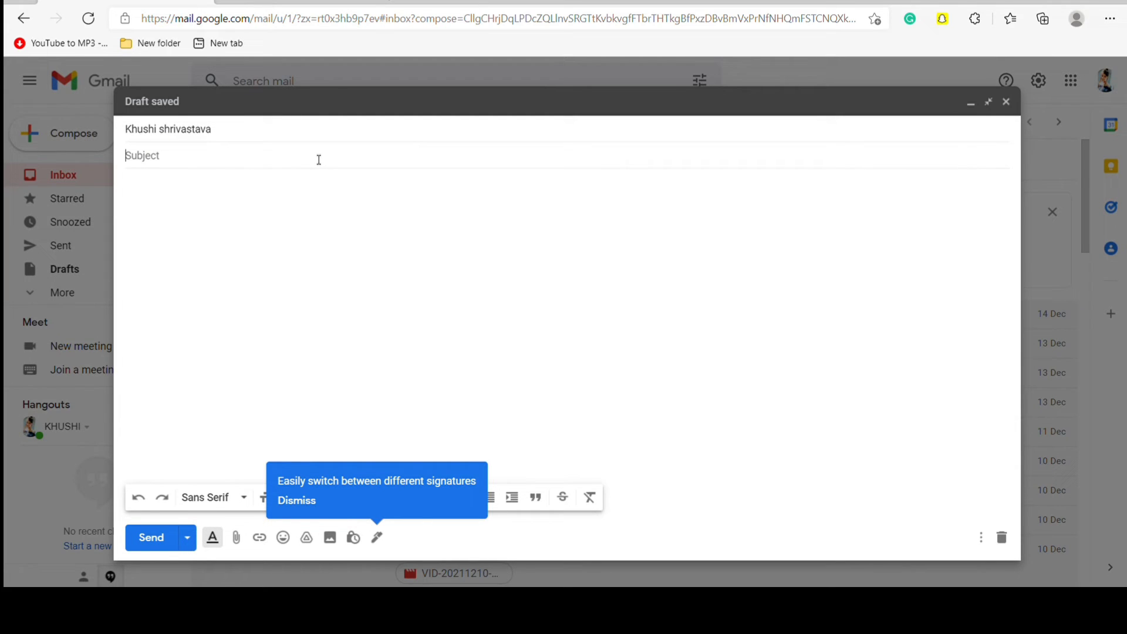
{"action": "type", "text": "h"}
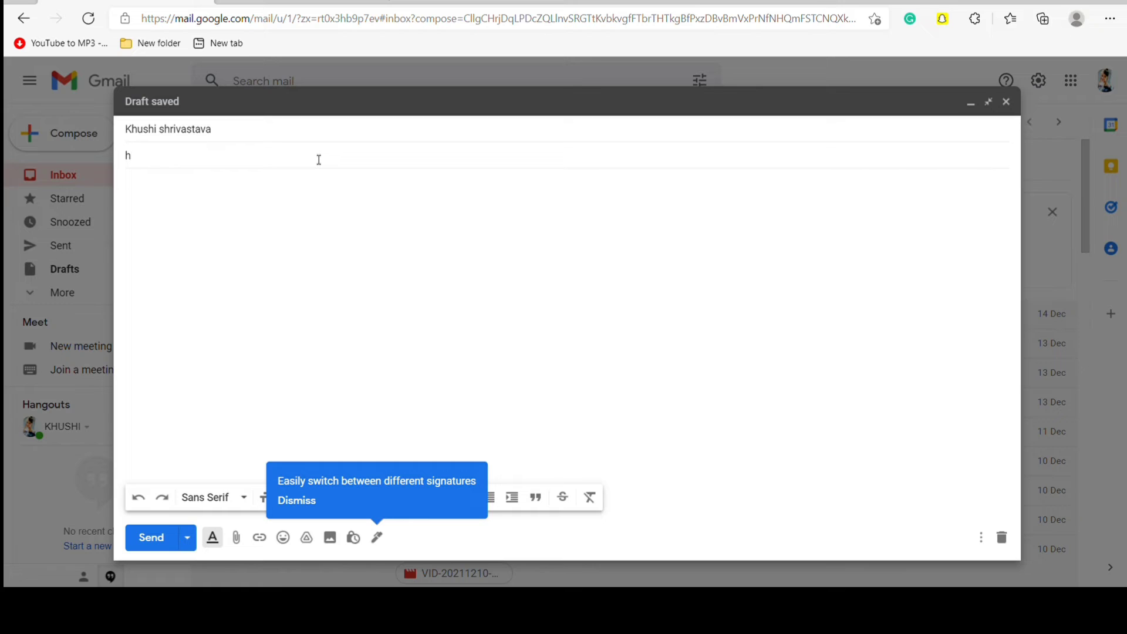
{"action": "type", "text": "lww"}
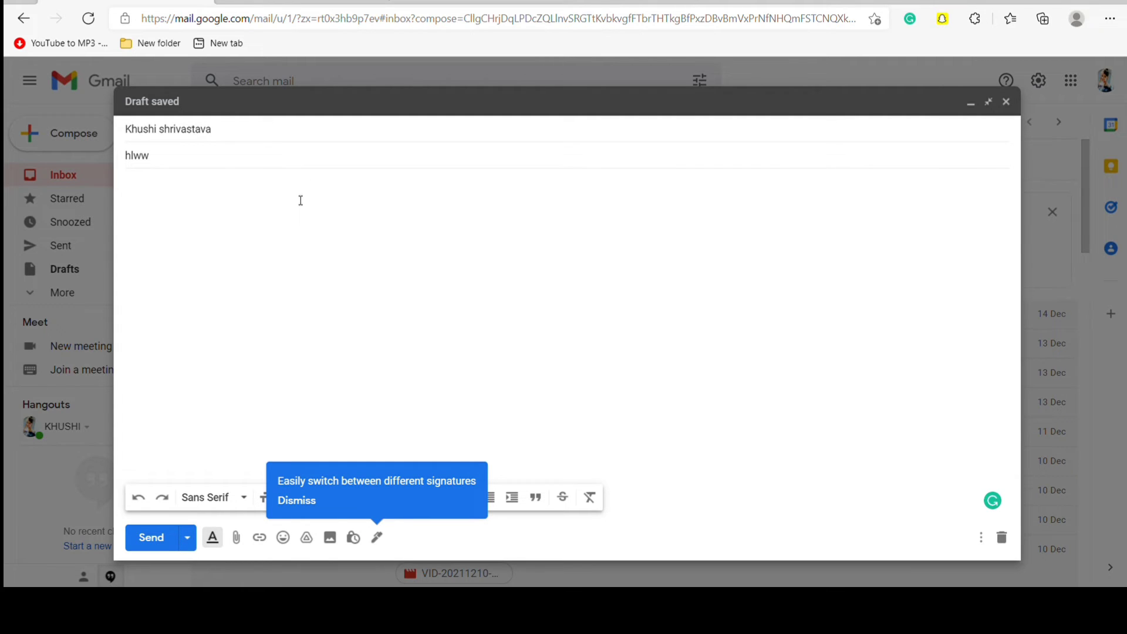
{"action": "type", "text": "Hwy"}
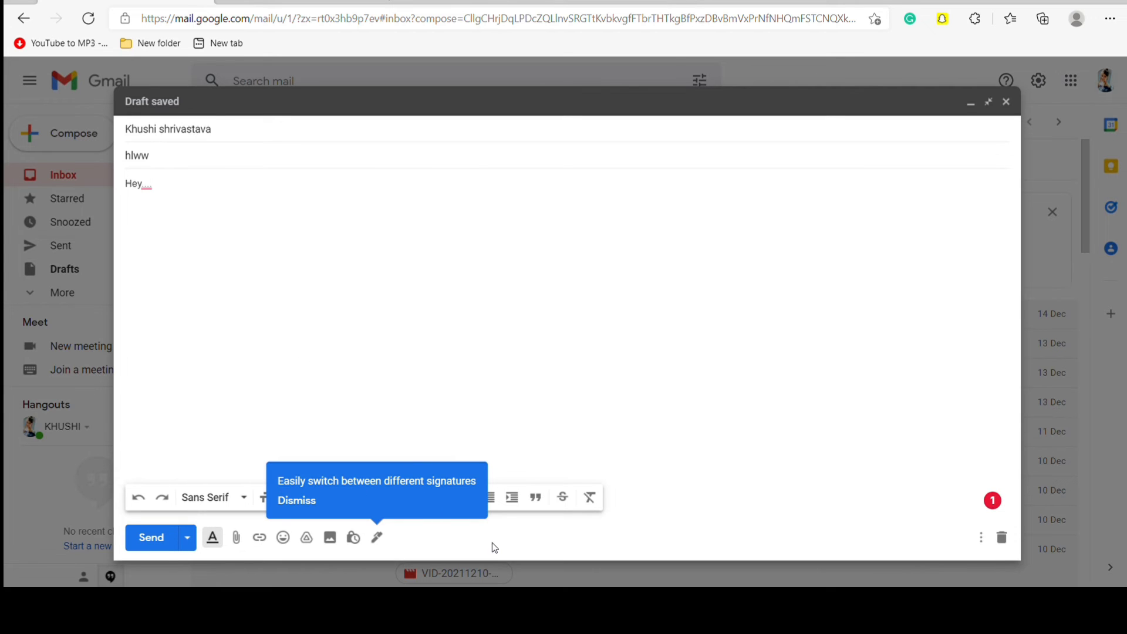
{"action": "left_click", "coordinate": [377, 537]}
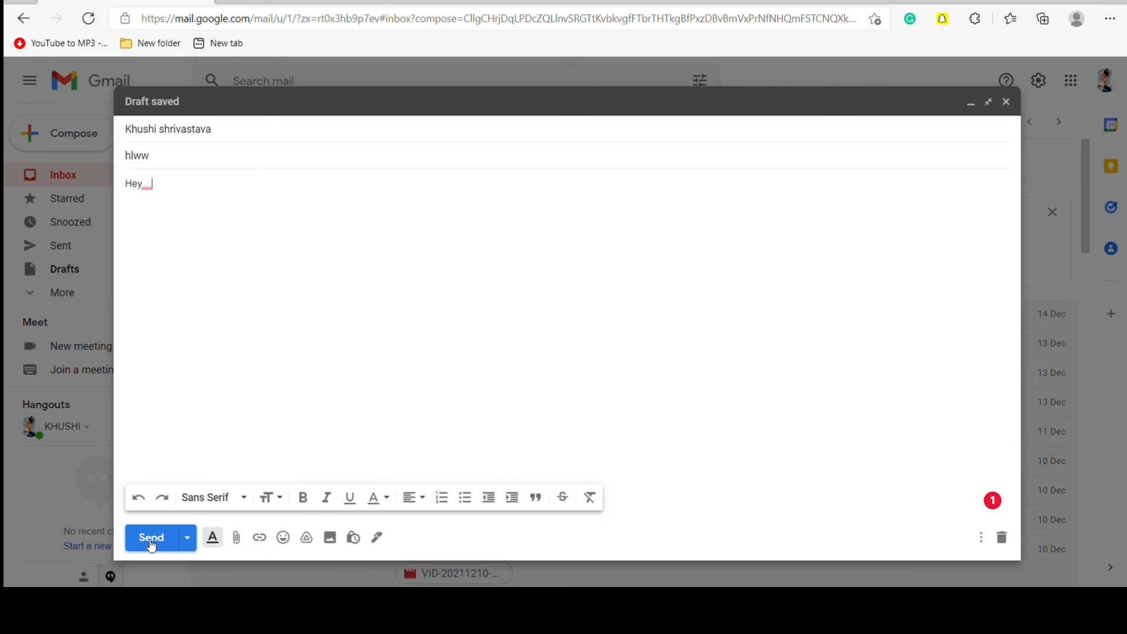
- Send the hlww email, undo the send, and minimise the reopened draft
{"action": "left_click", "coordinate": [151, 537]}
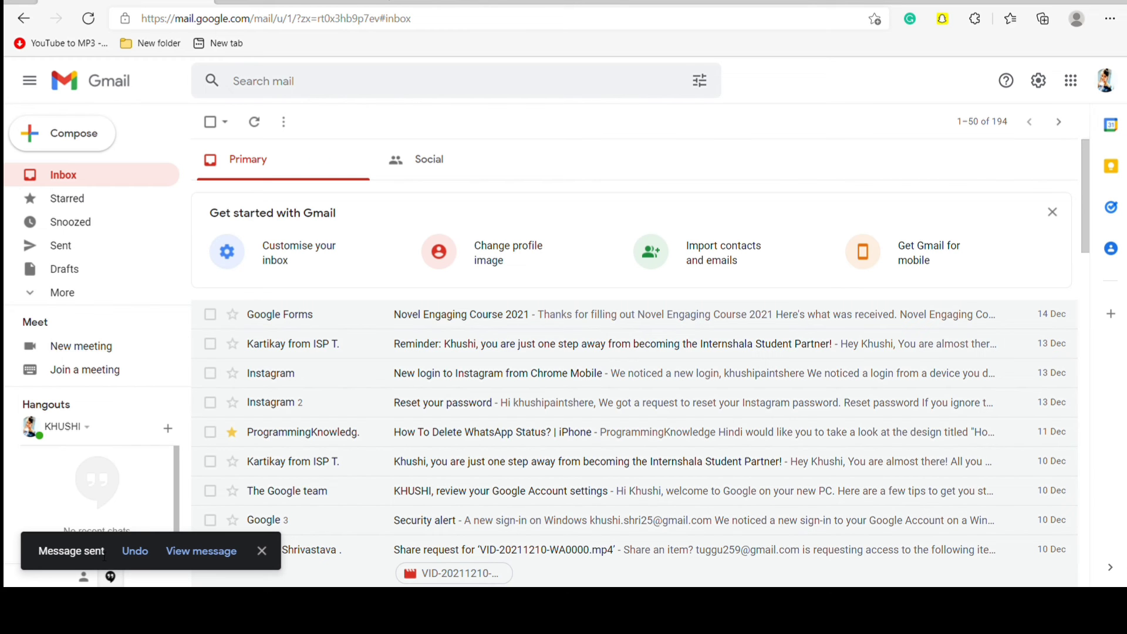
{"action": "mouse_move", "coordinate": [135, 551]}
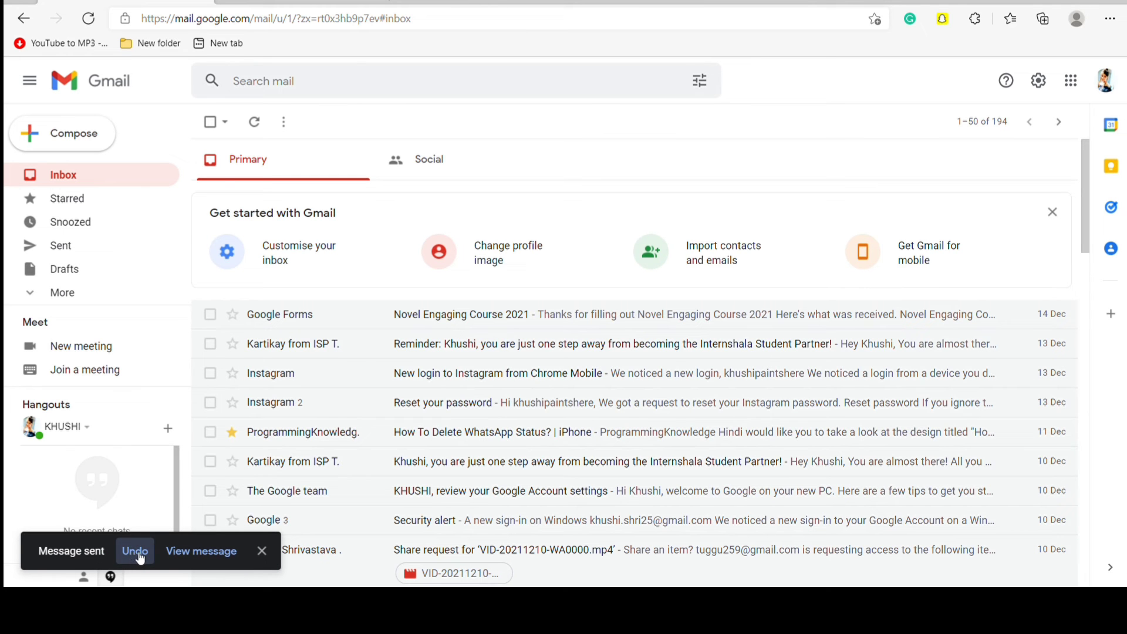
{"action": "left_click", "coordinate": [135, 551]}
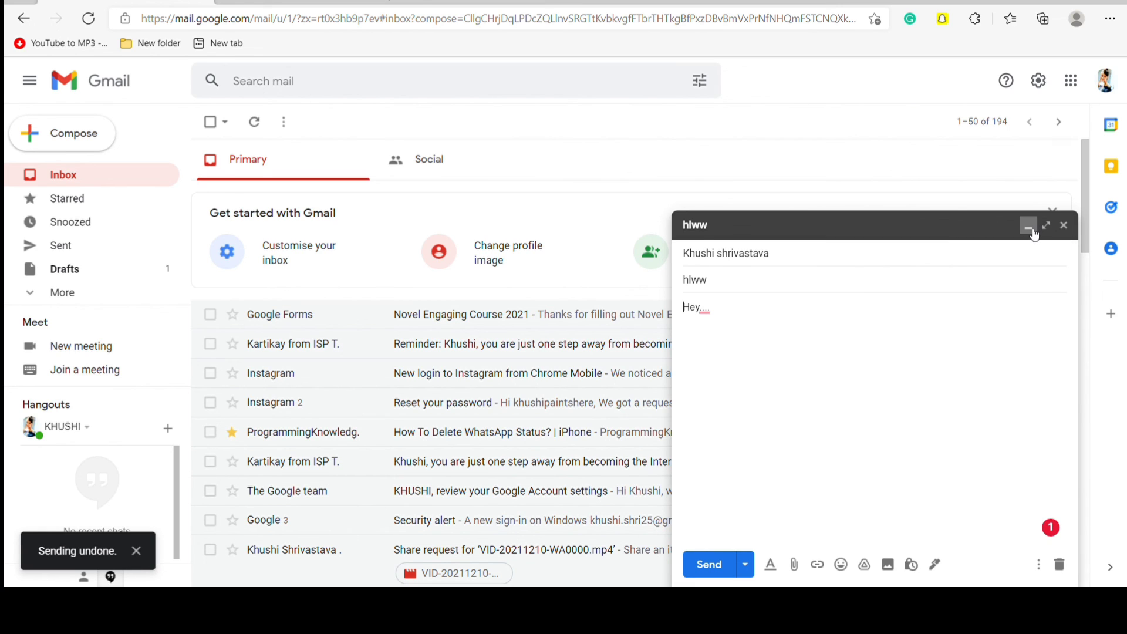
{"action": "left_click", "coordinate": [1028, 225]}
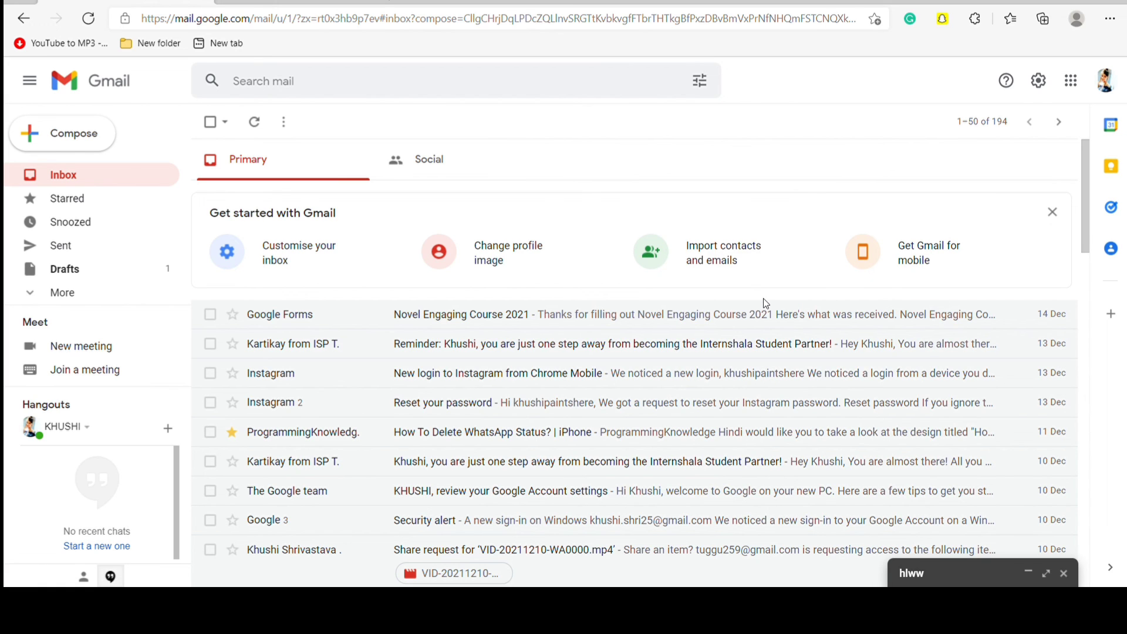